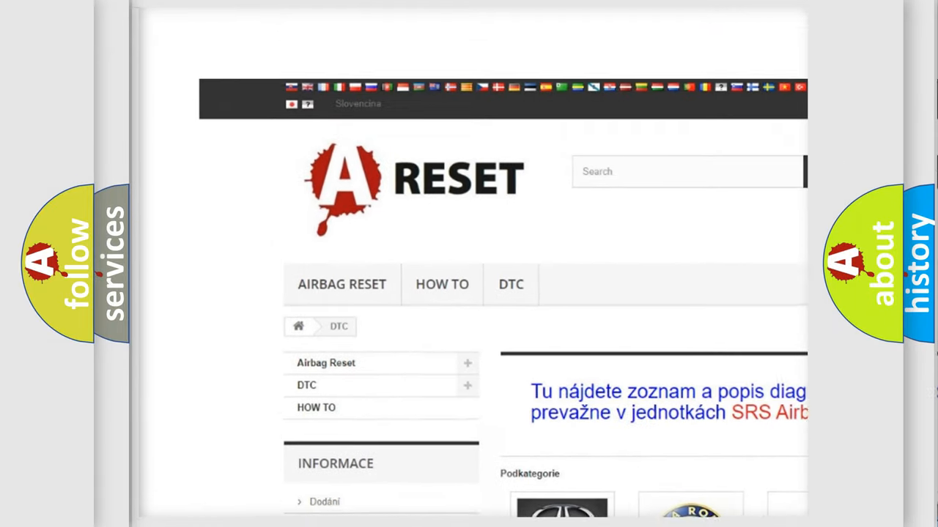
scroll("down", 3)
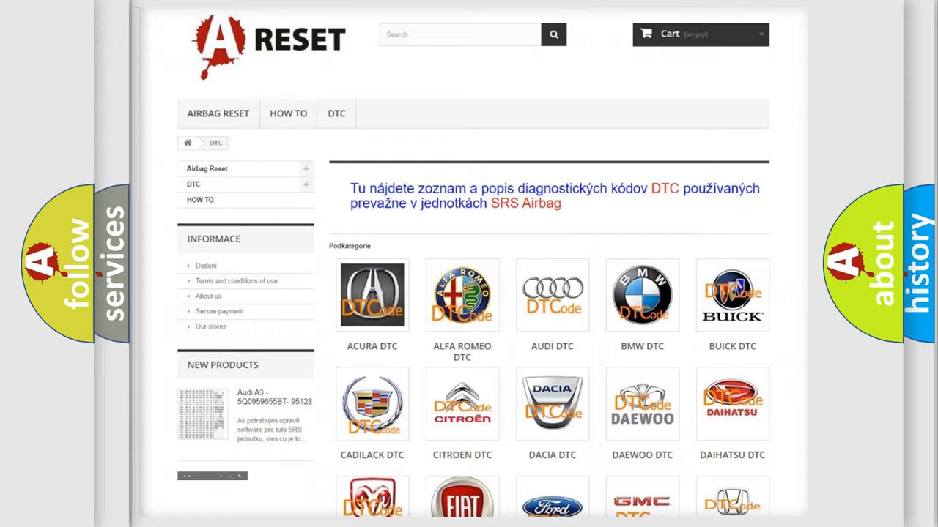
scroll("down", 3)
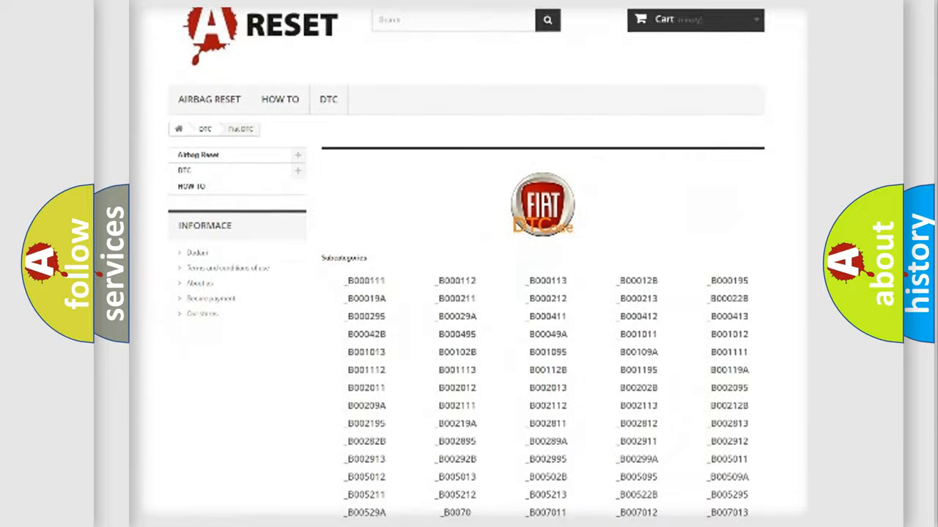
scroll("down", 3)
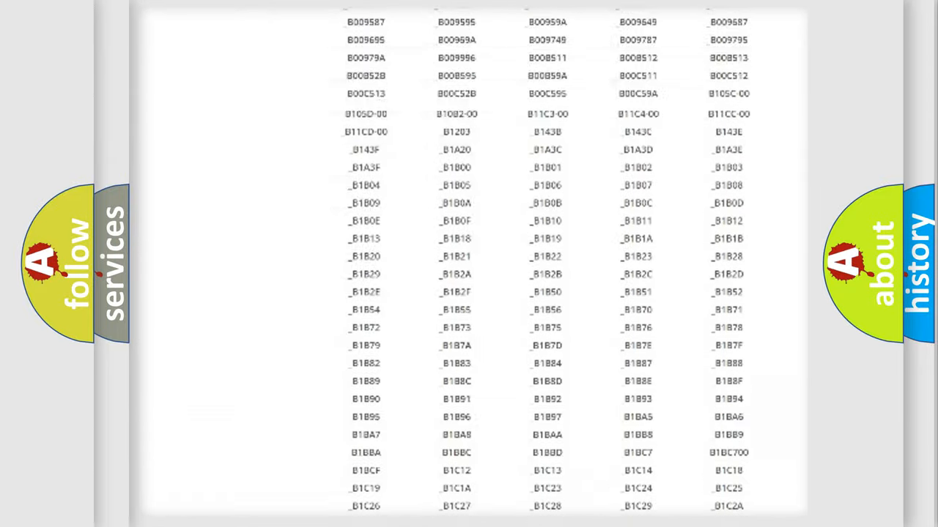
scroll("up", 3)
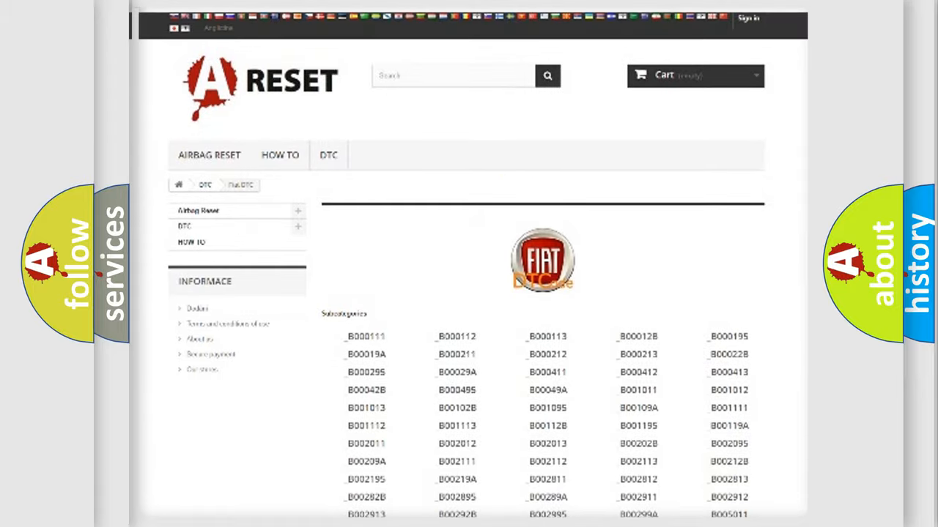